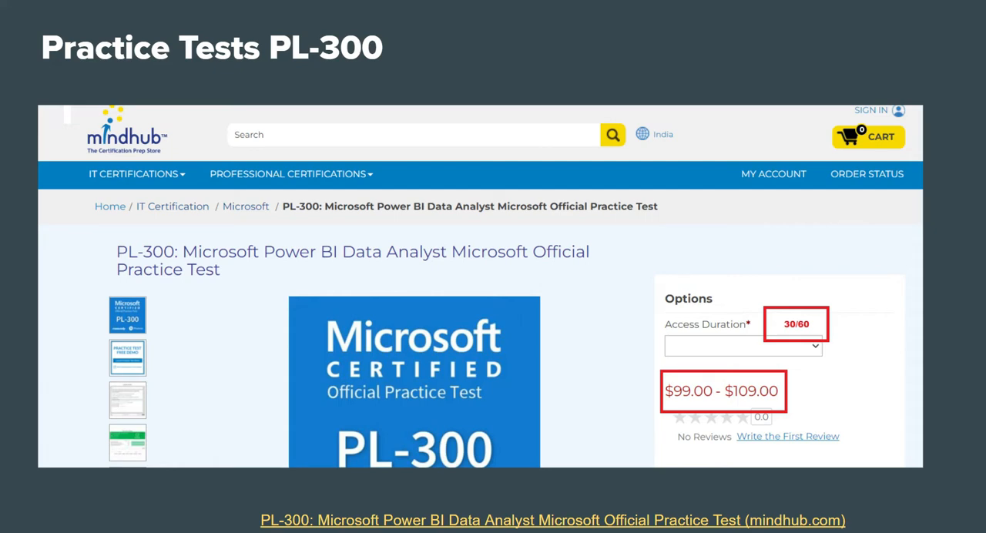
Advance the deck to the presenter's About Me slide
key(Right)
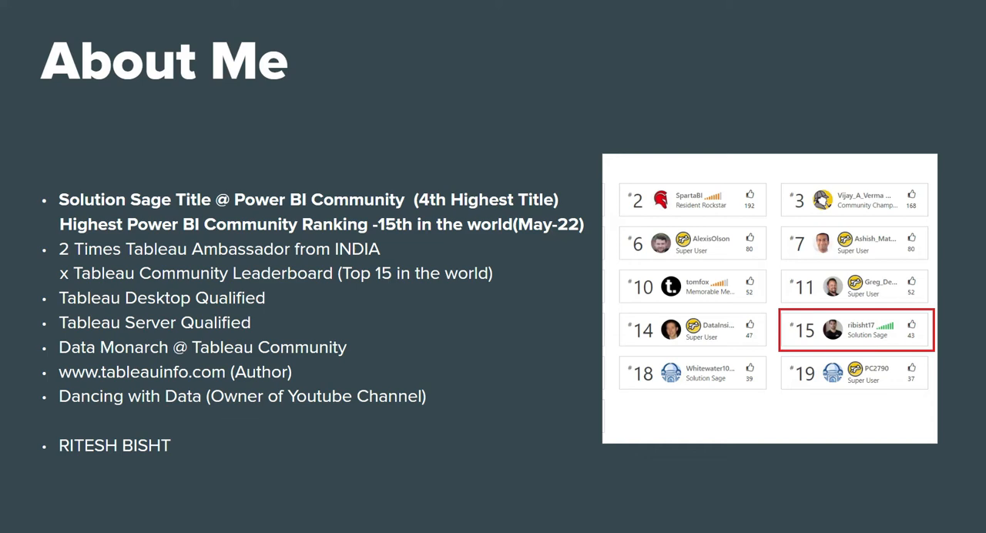
Advance the deck to the Exam DA-100 slide noting its replacement by PL-300
key(right)
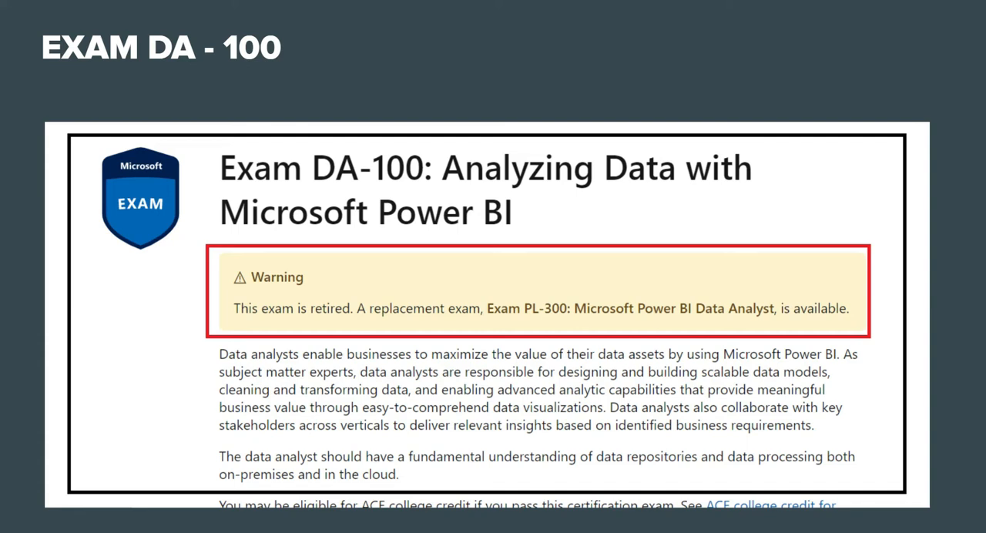
mouse_move(154, 188)
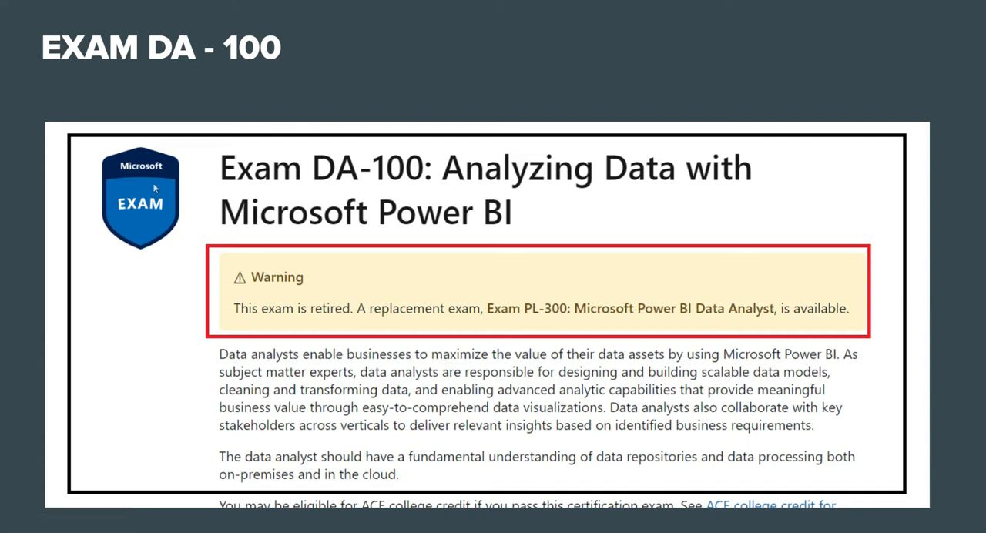
mouse_move(259, 329)
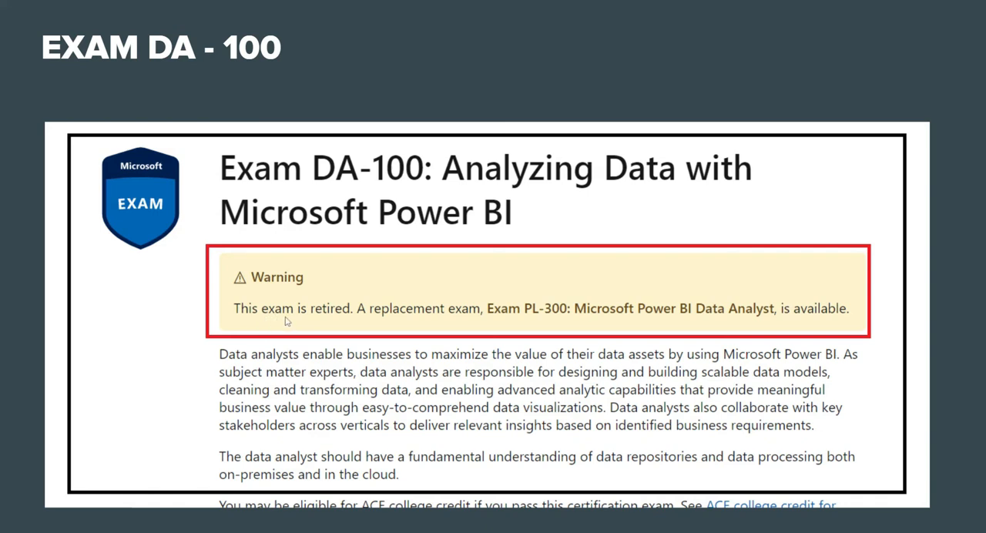
mouse_move(512, 315)
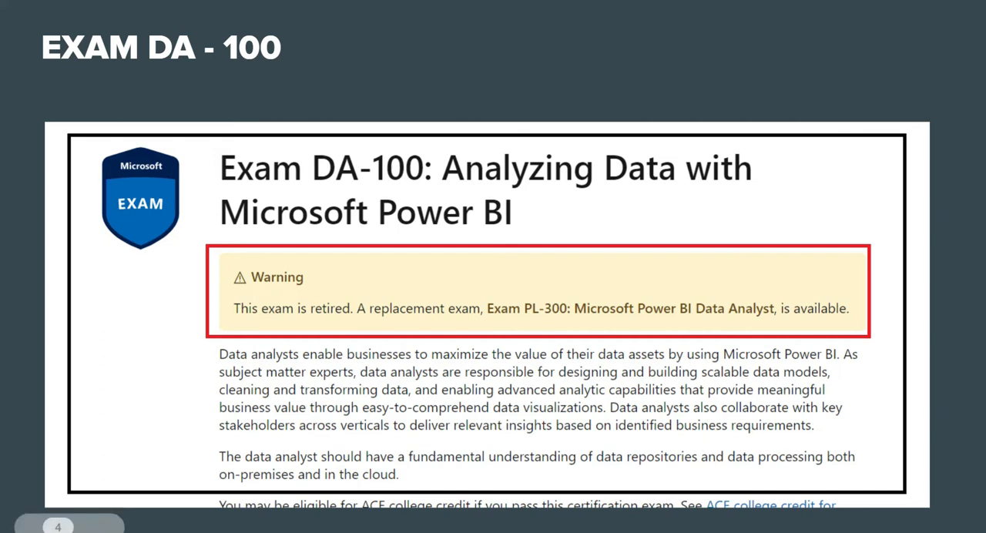
mouse_move(335, 481)
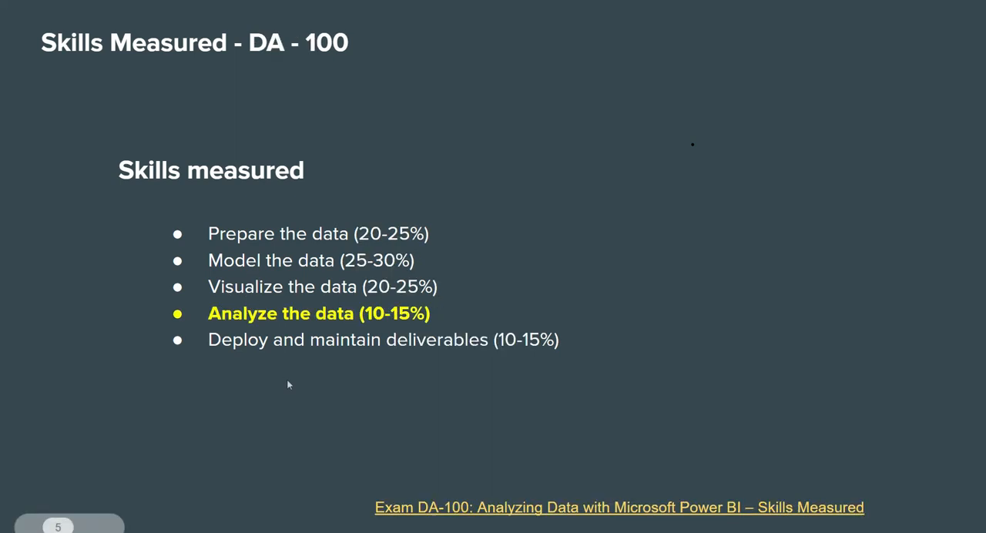
click(620, 508)
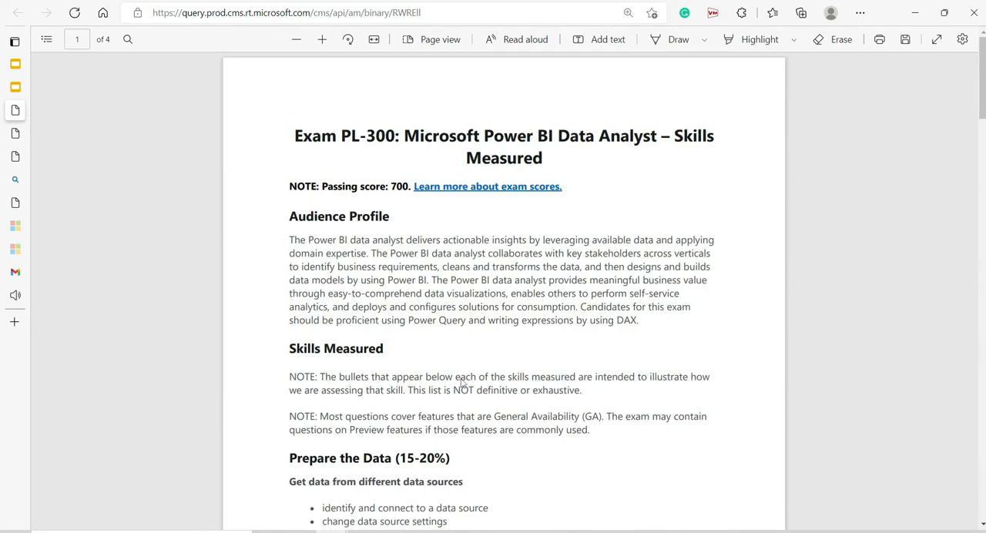
Scroll the PL-300 skills outline PDF down to the Deploy and Maintain Assets section
scroll(down, 3)
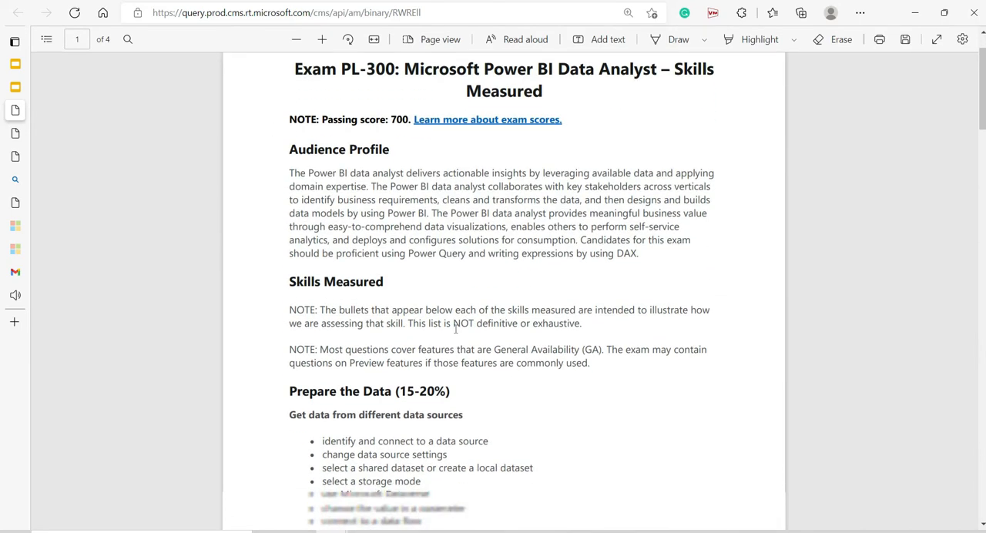
scroll(down, 3)
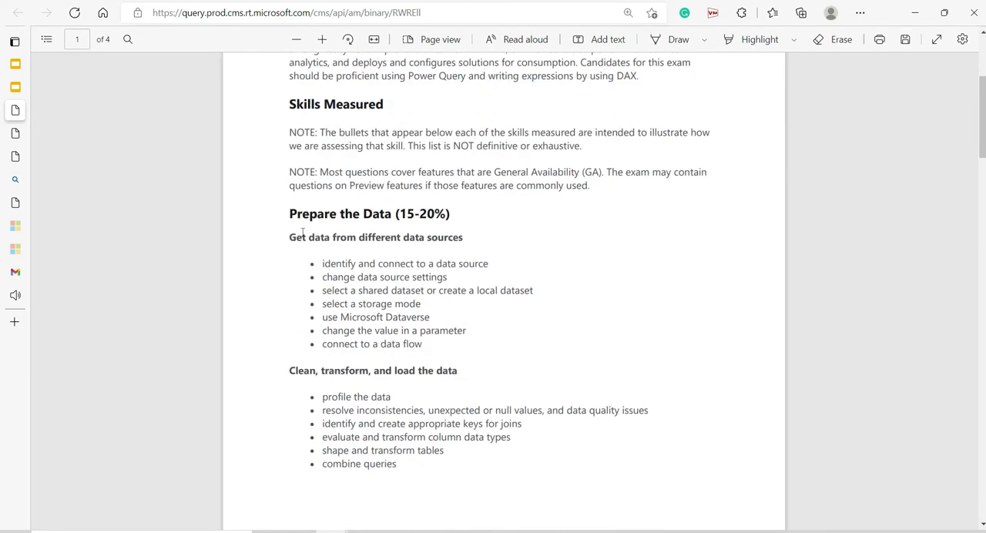
scroll(down, 3)
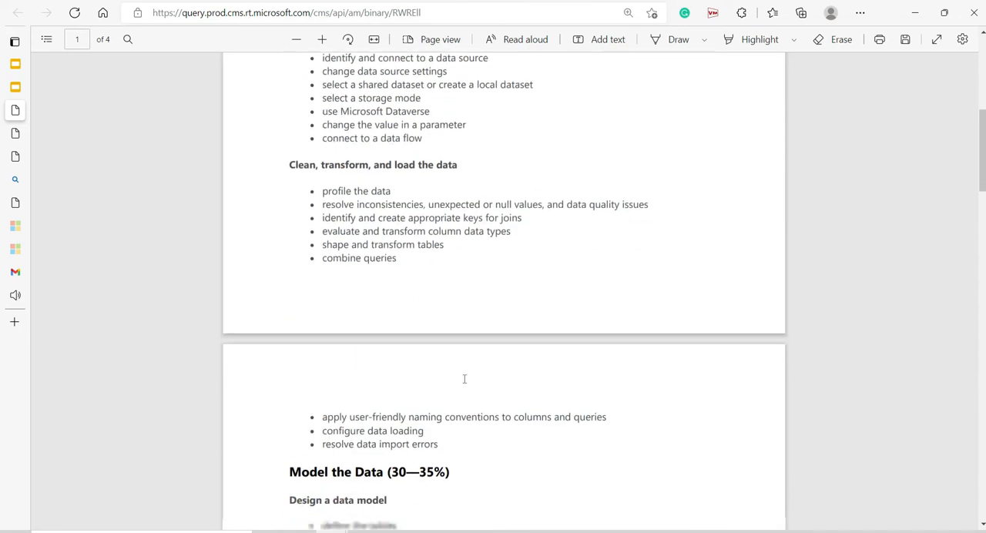
scroll(down, 3)
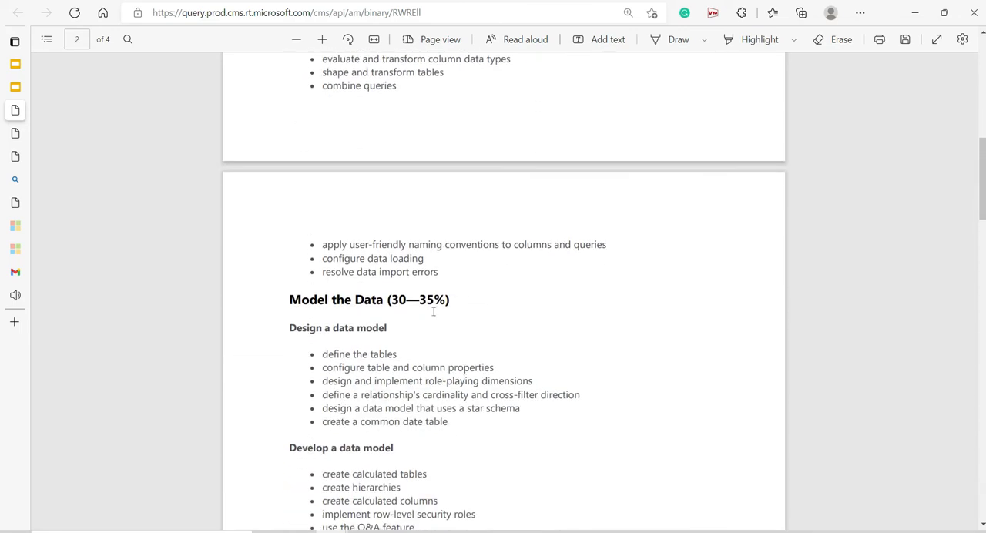
scroll(down, 3)
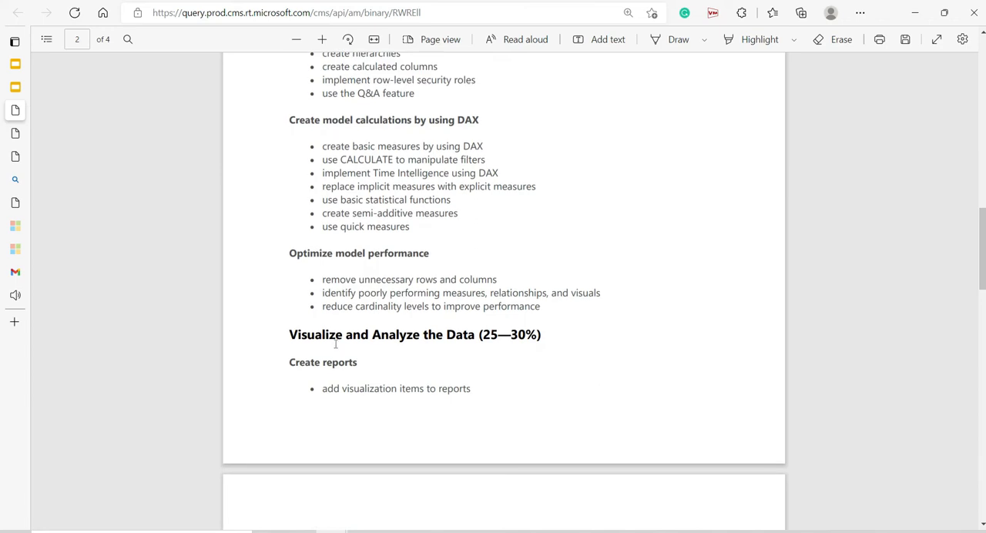
mouse_move(474, 361)
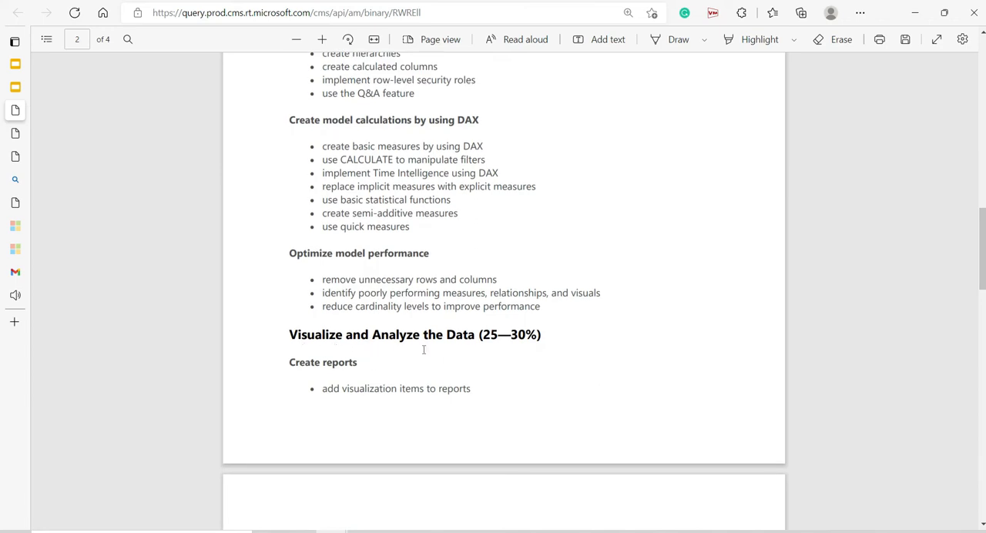
mouse_move(521, 431)
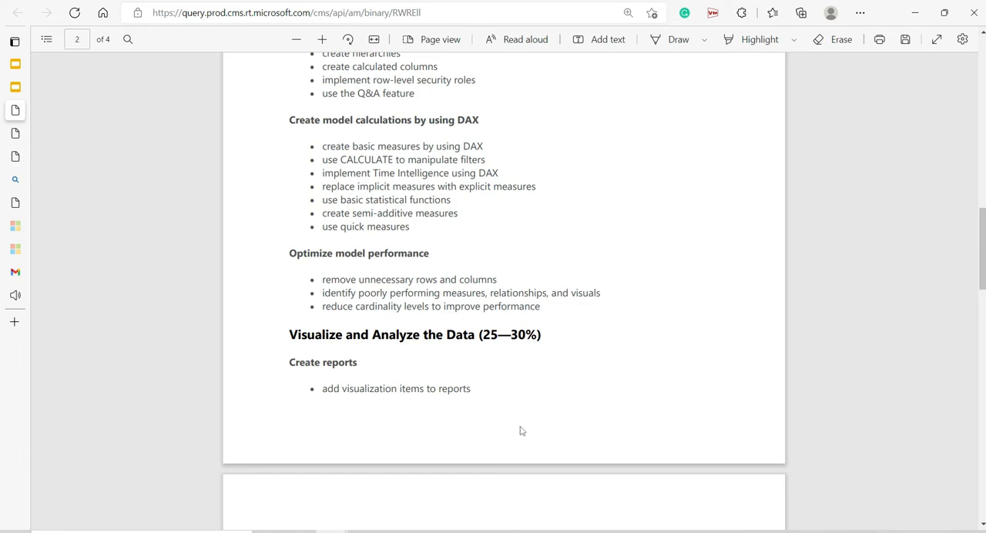
scroll(down, 3)
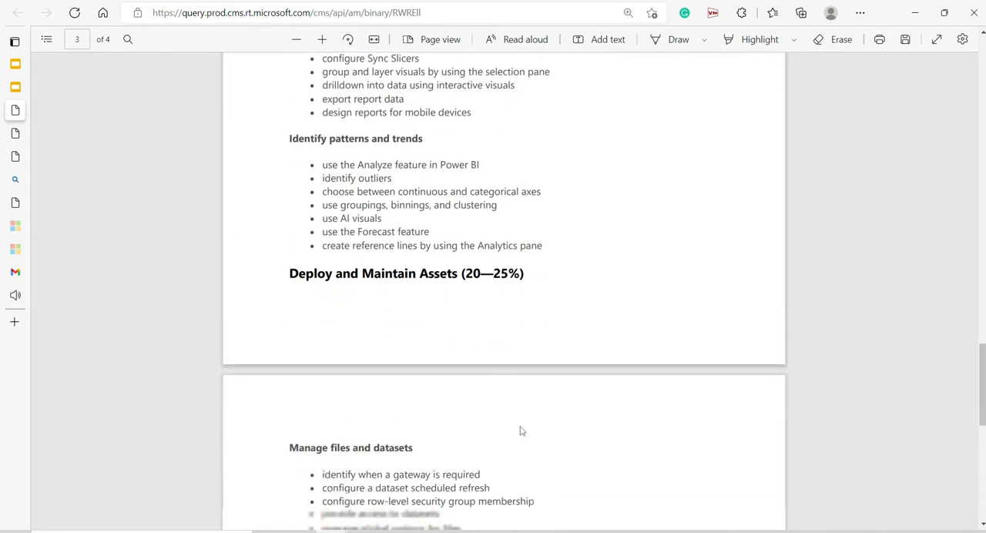
scroll(down, 3)
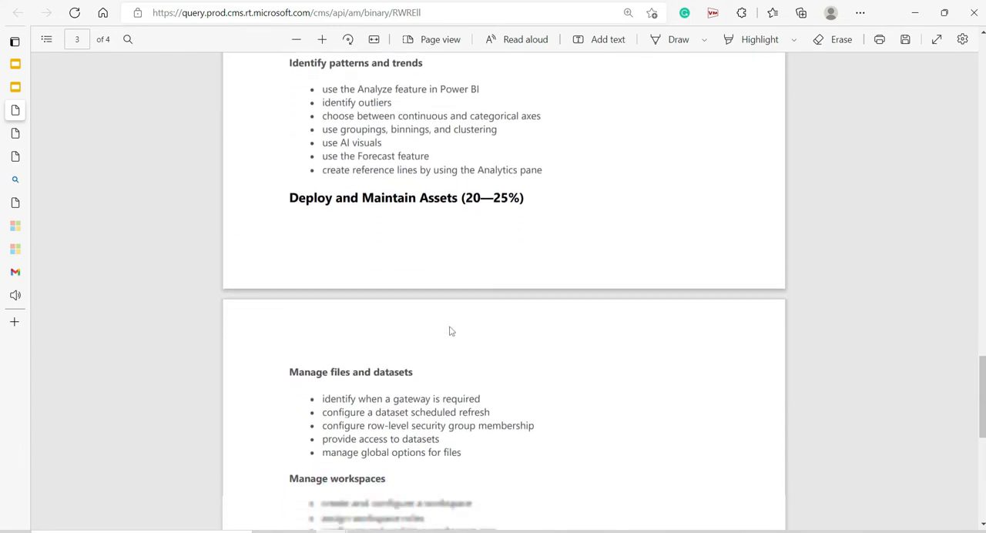
scroll(down, 3)
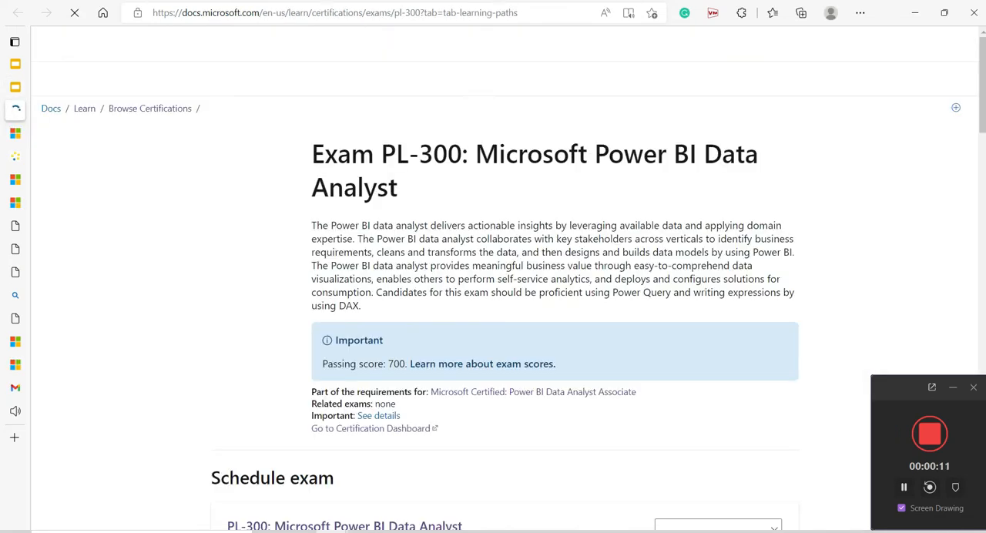
scroll(down, 3)
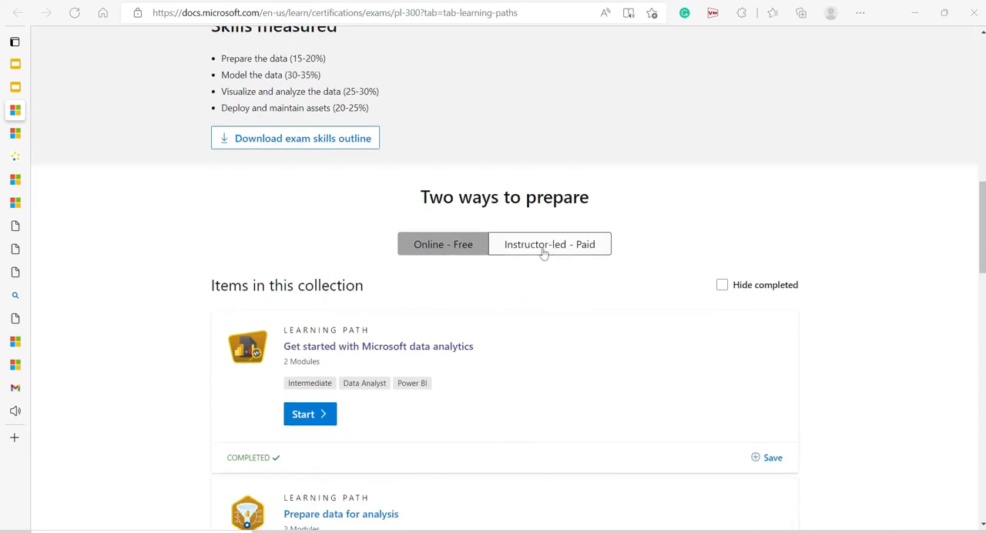
click(549, 244)
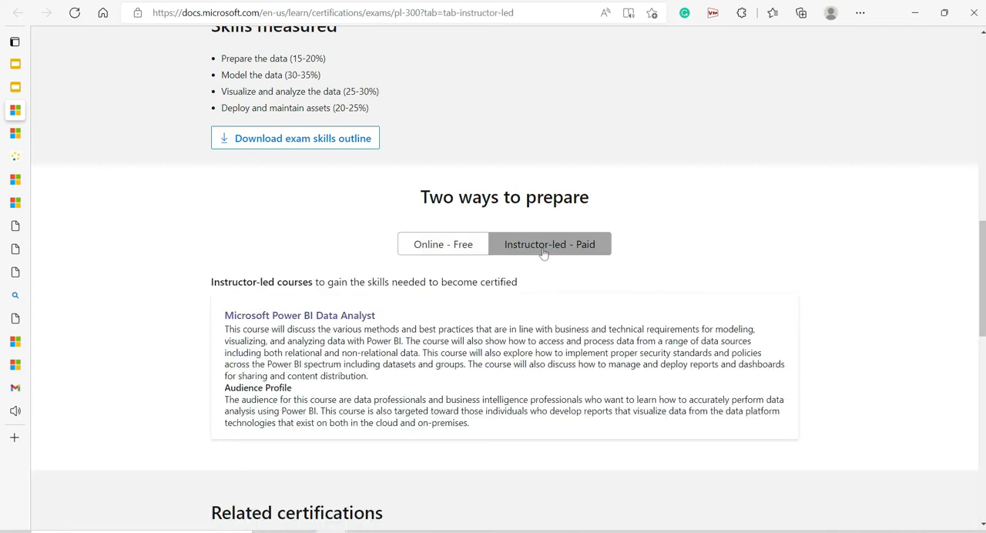
mouse_move(540, 256)
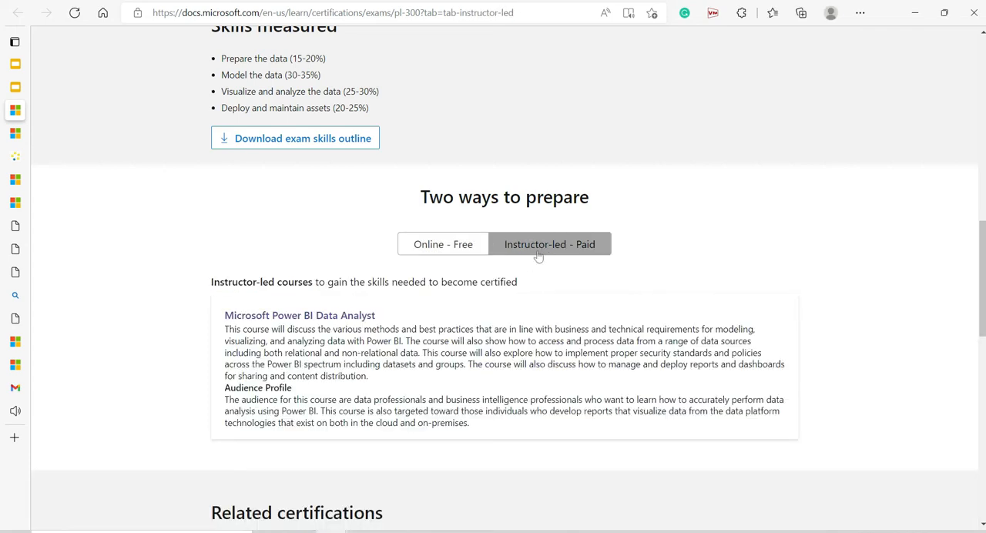
scroll(down, 3)
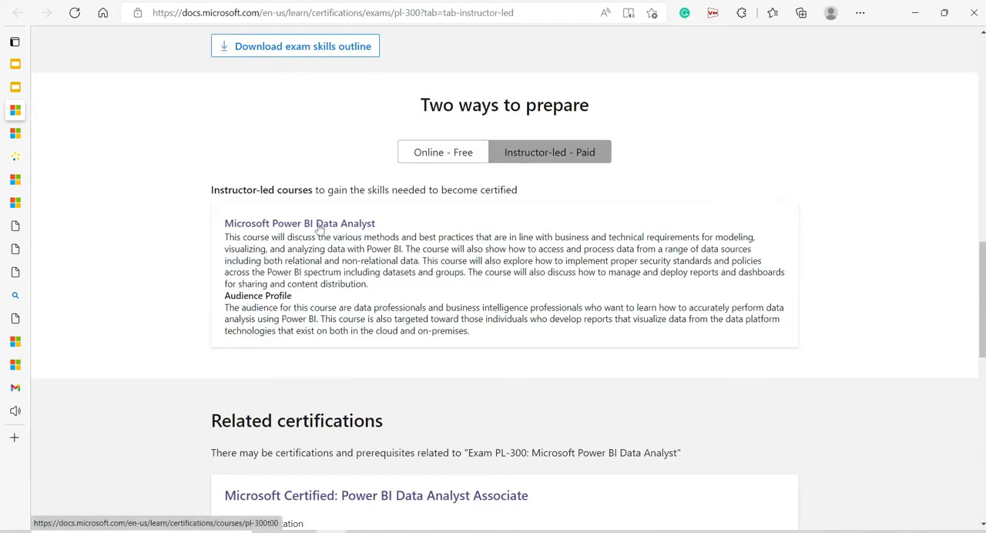
click(299, 222)
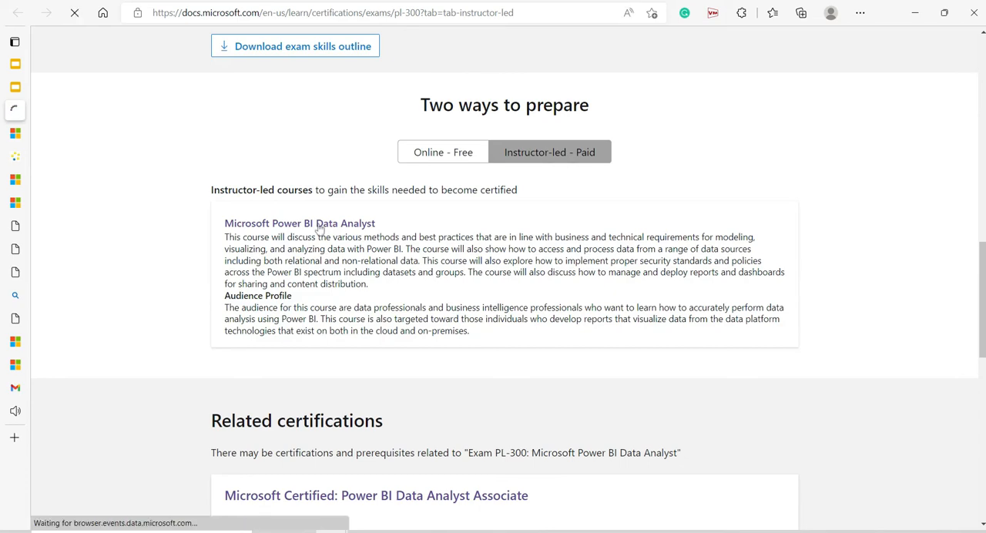
click(299, 222)
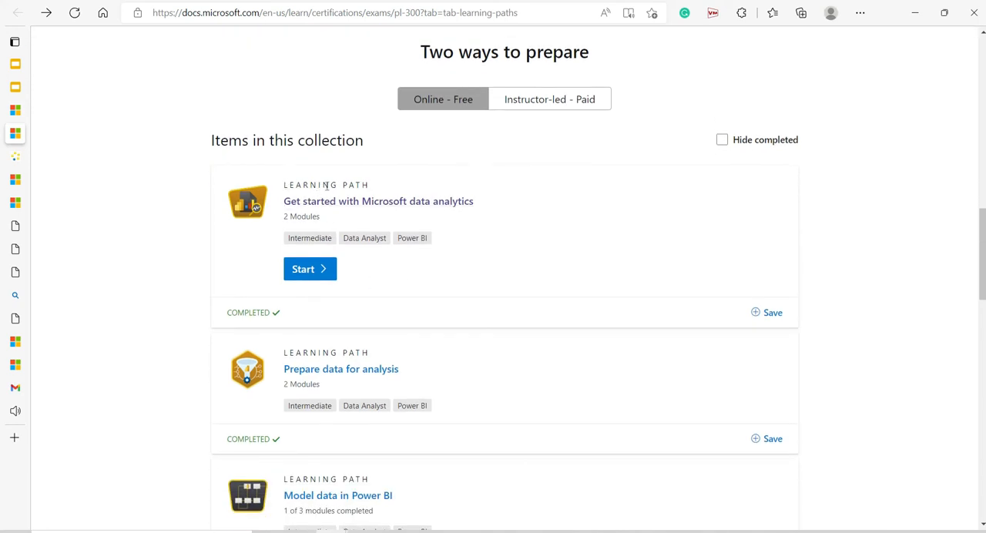
Start the Get started with Microsoft data analytics path and expand the Discover data analysis module's units
click(309, 268)
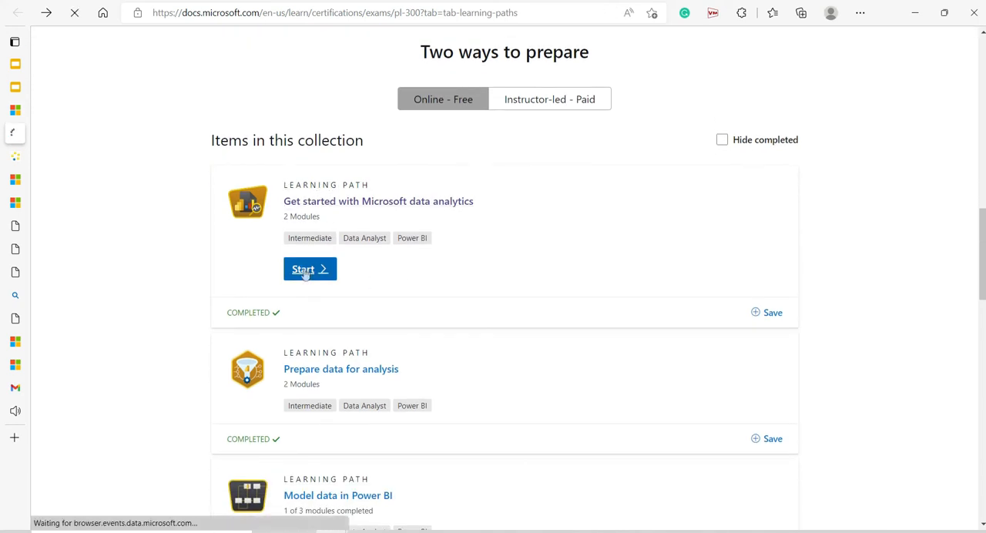
click(310, 268)
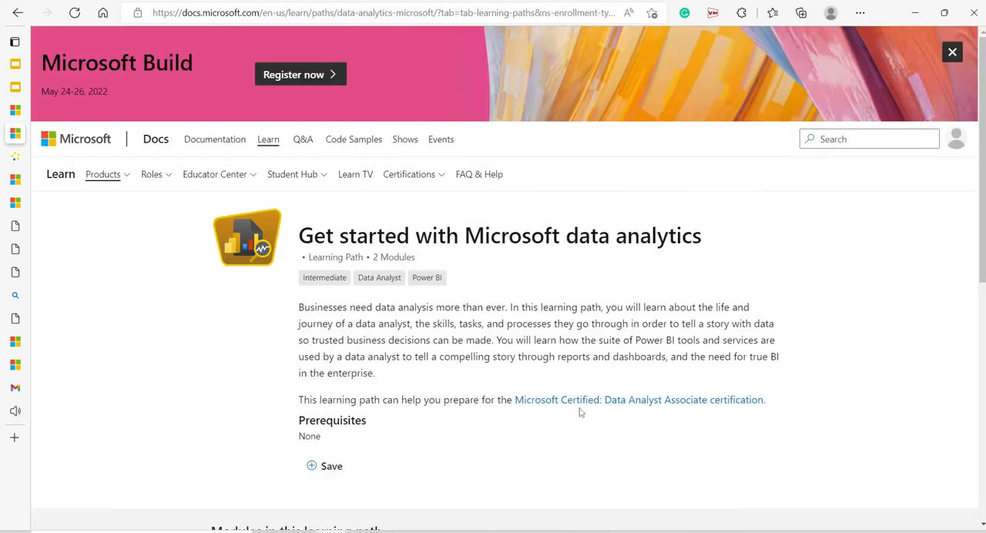
scroll(down, 3)
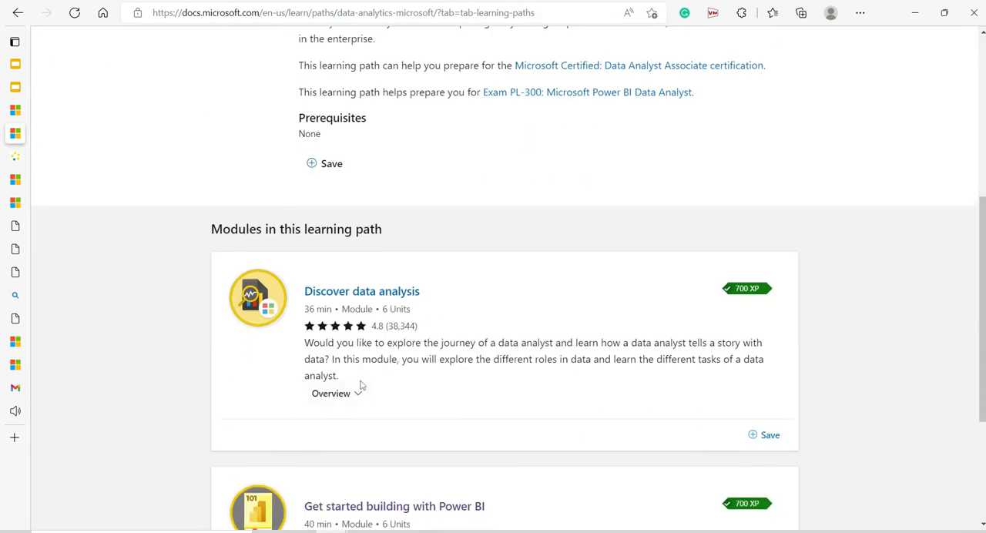
click(329, 395)
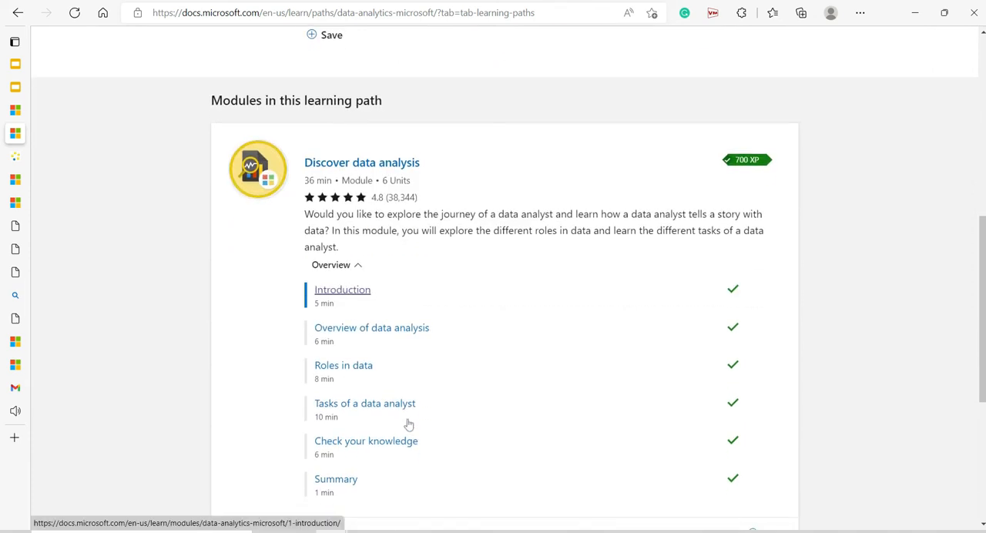
Expand the units of the Get started building with Power BI module further down the path
scroll(down, 3)
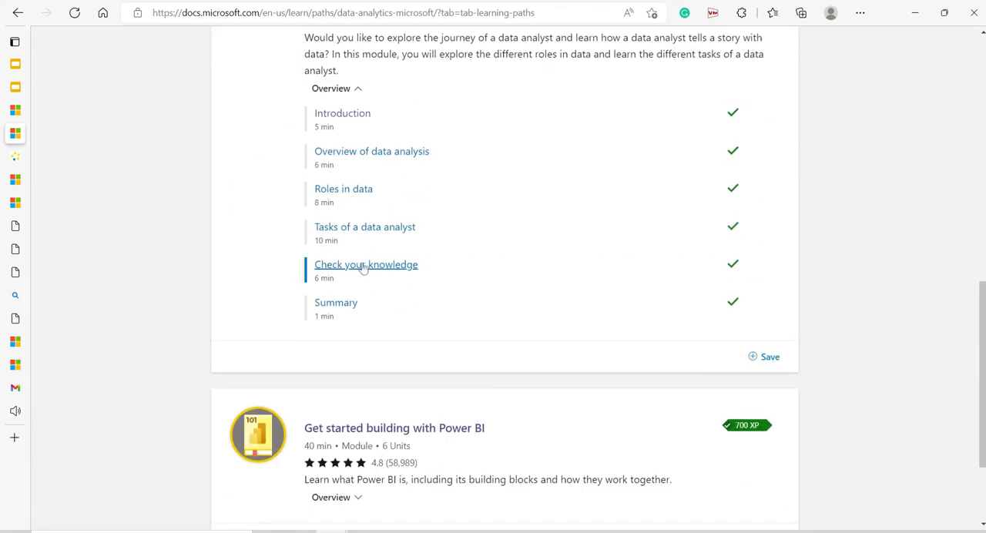
scroll(down, 3)
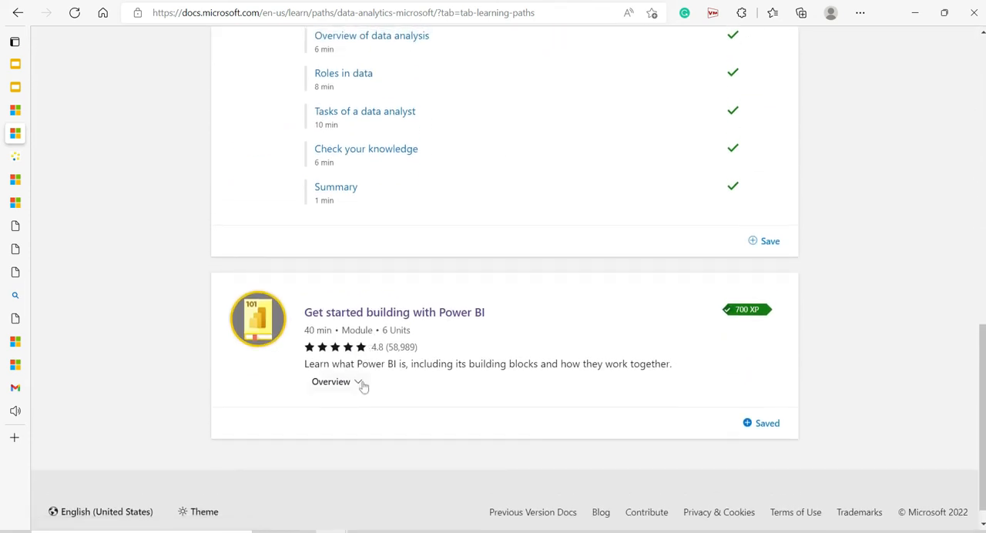
click(336, 382)
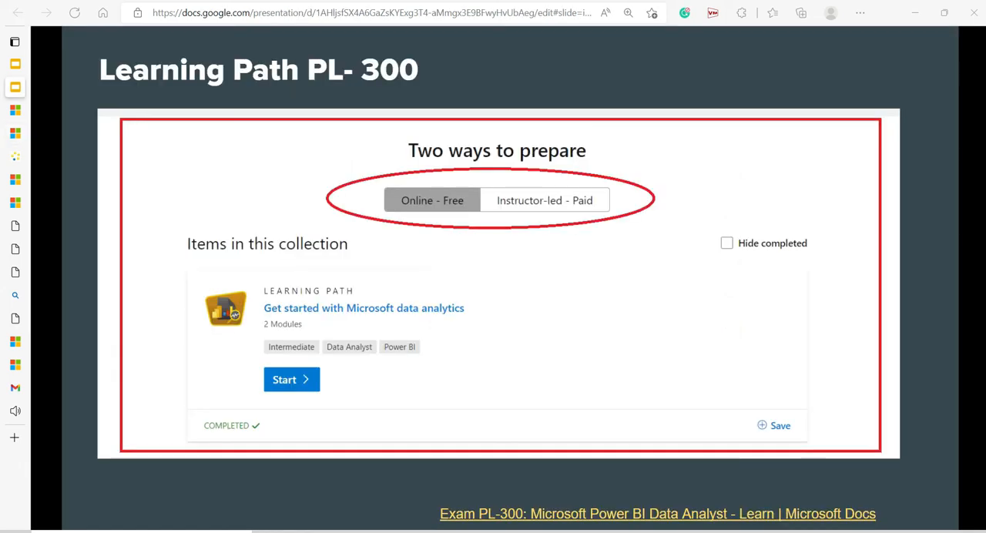
mouse_move(637, 477)
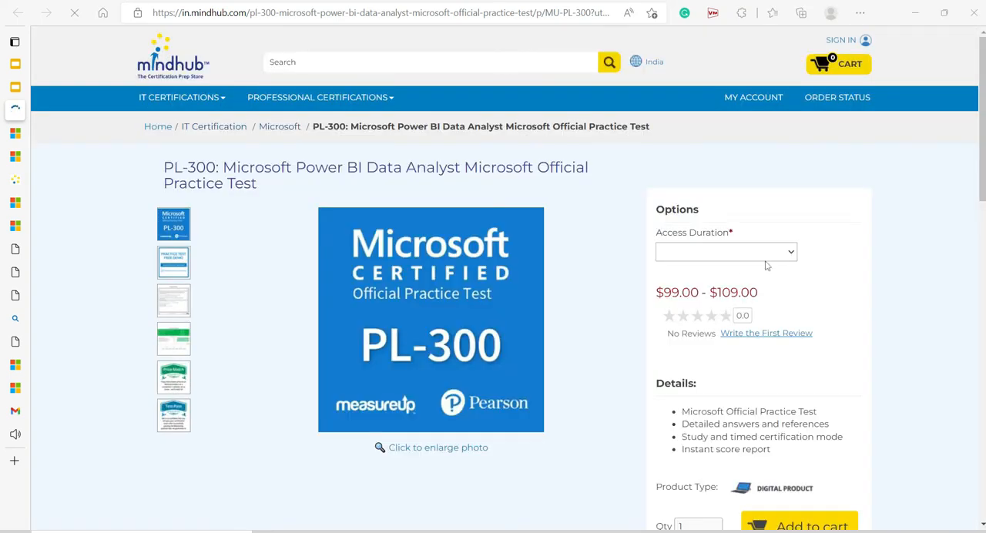
Expand the Access Duration dropdown revealing the 30 Day and 60 Day options
click(724, 251)
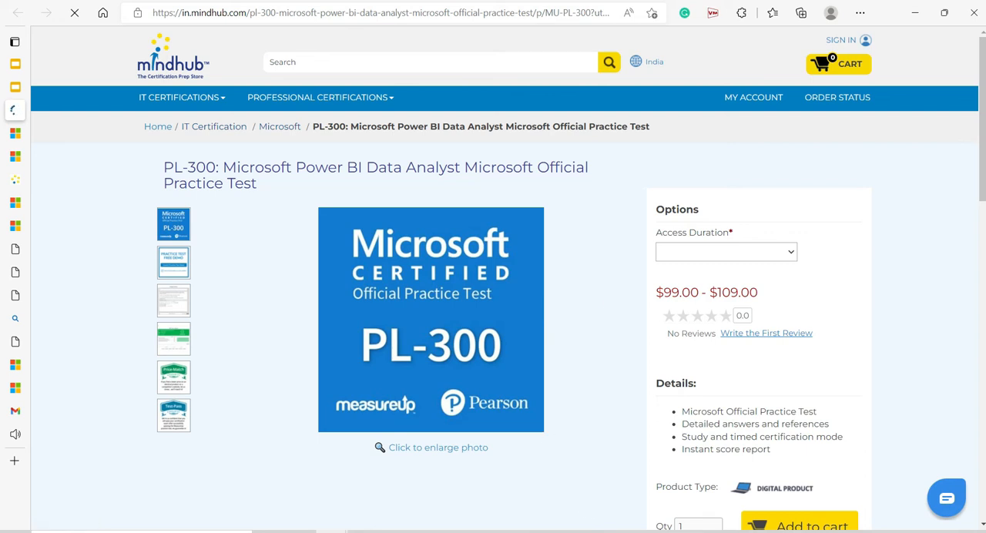
click(726, 251)
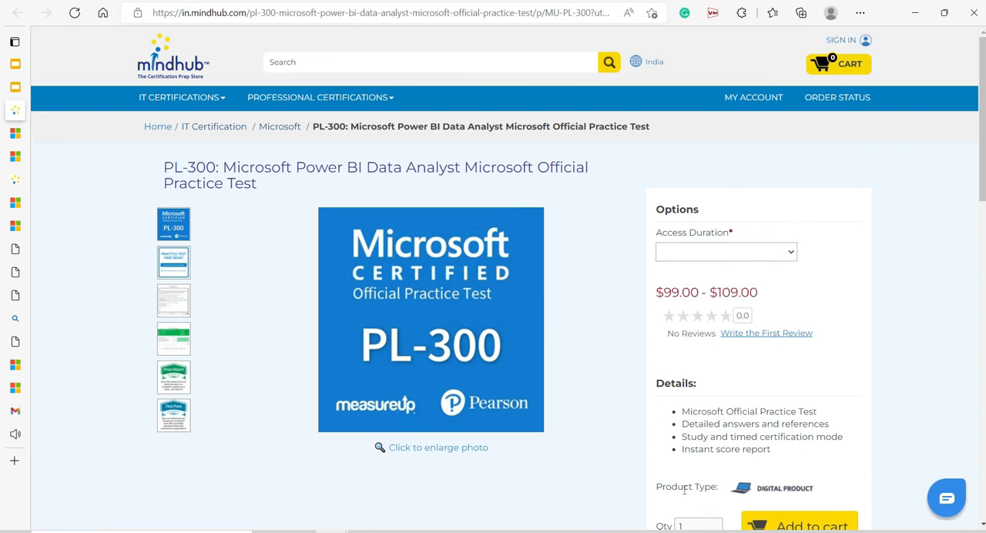
click(724, 253)
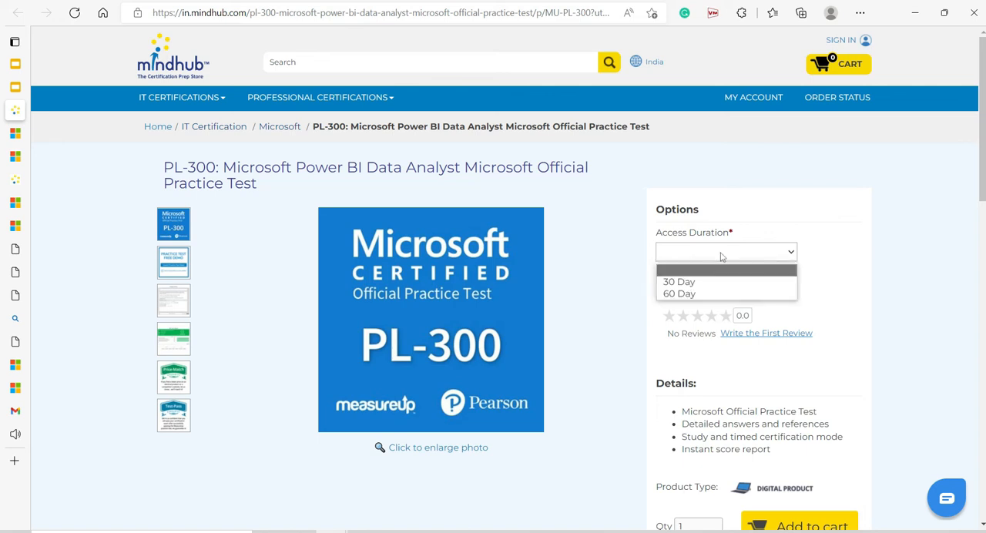